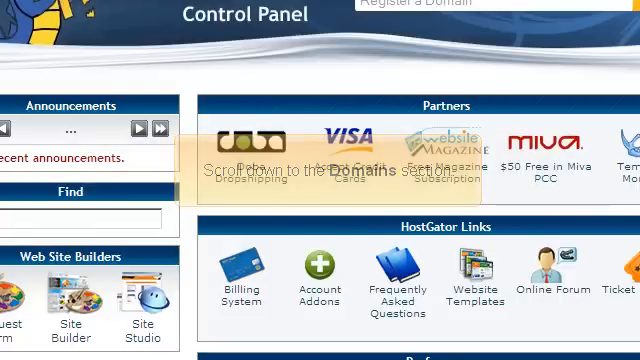
Scroll the cPanel home page down to the Domains section.
scroll("down", 3)
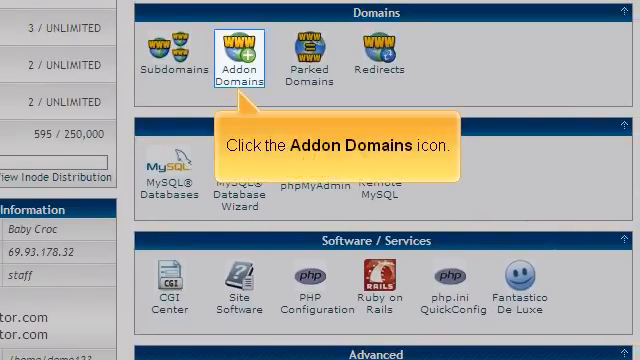
Go to the Addon Domains page with its empty create-domain form.
left_click(240, 56)
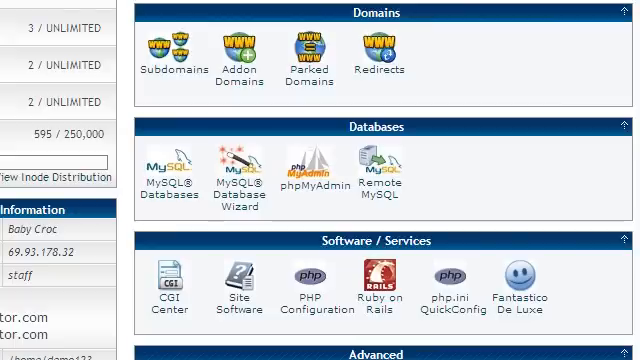
left_click(240, 56)
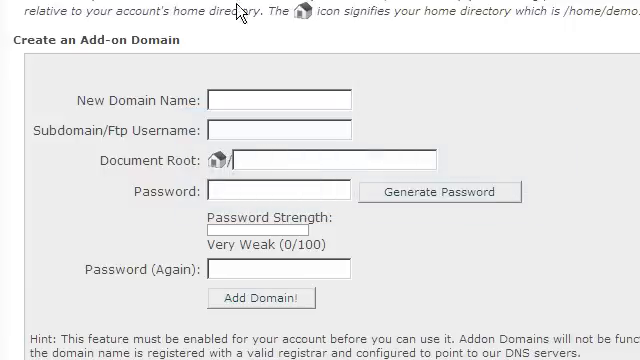
left_click(260, 296)
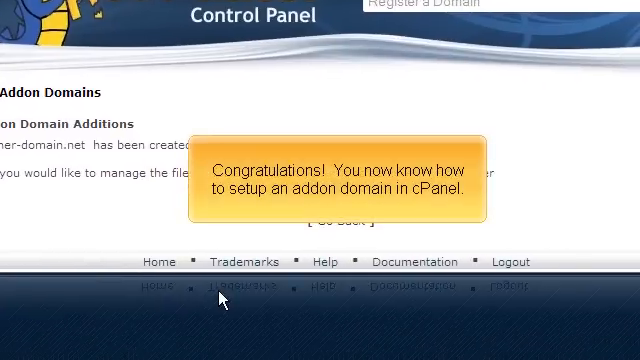